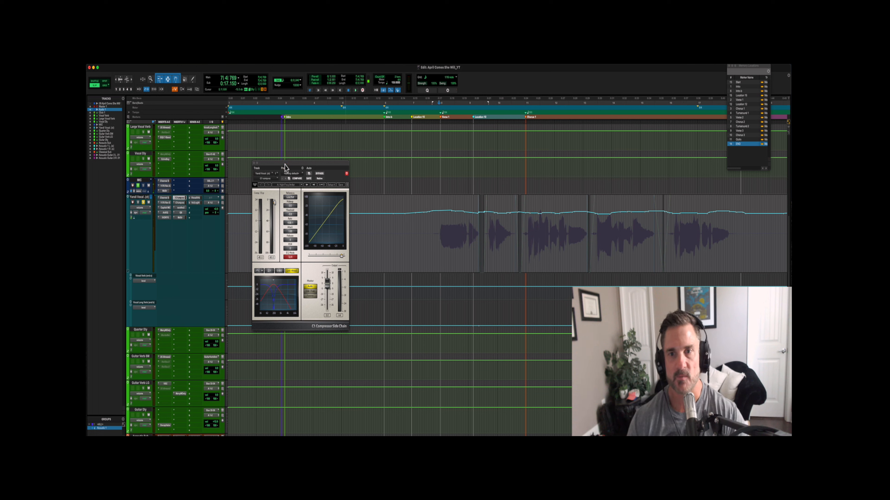
# Close the C1 Compressor window on the lead vocal track.
pyautogui.click(286, 185)
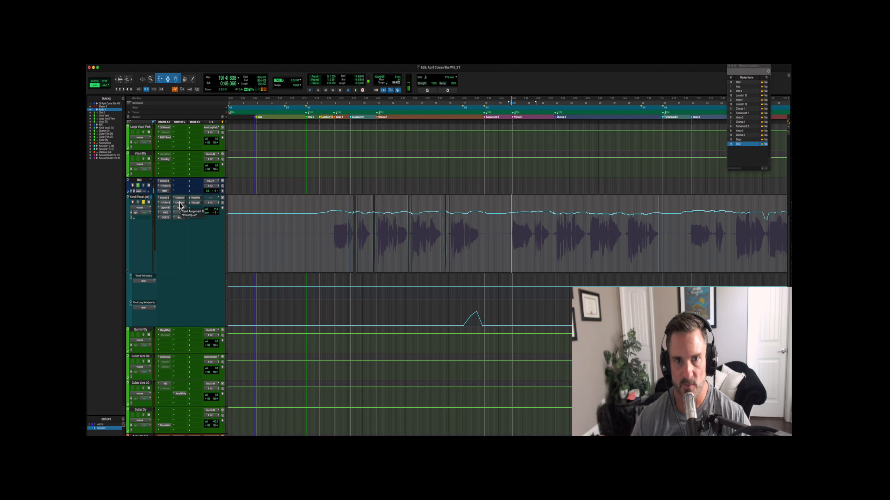
pyautogui.click(179, 202)
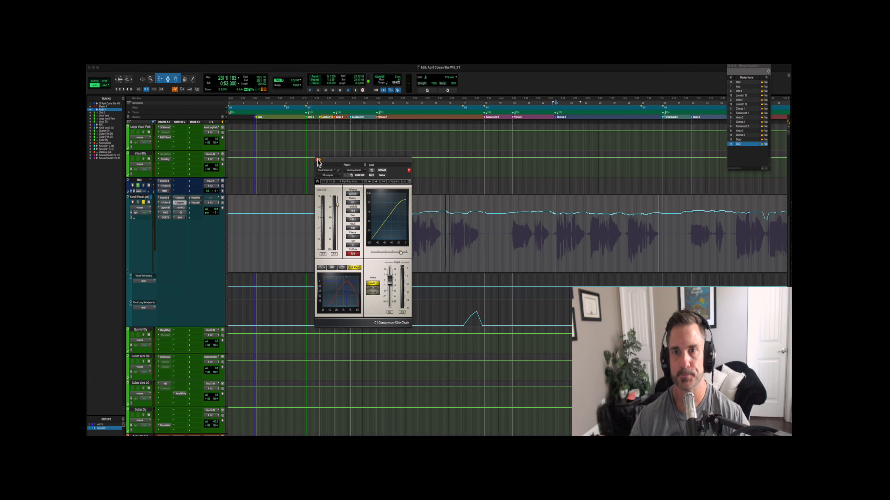
pyautogui.click(318, 161)
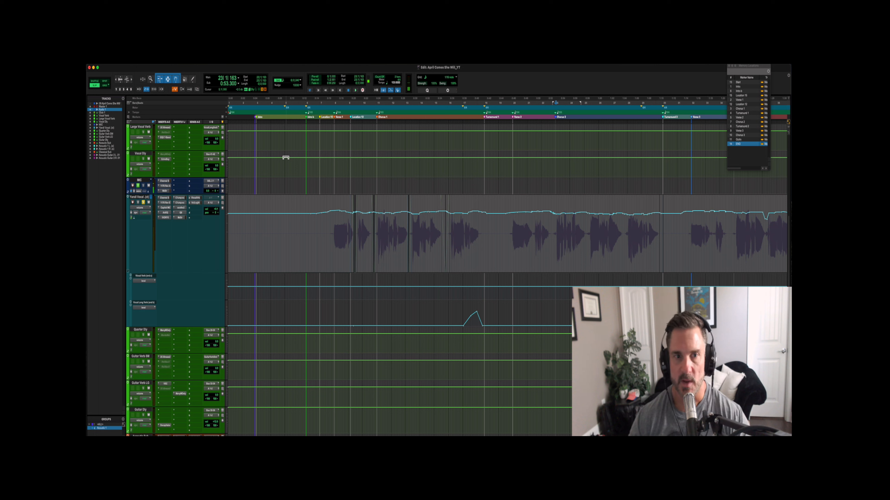
# Open the de-esser in the next insert slot of the vocal track.
pyautogui.click(181, 219)
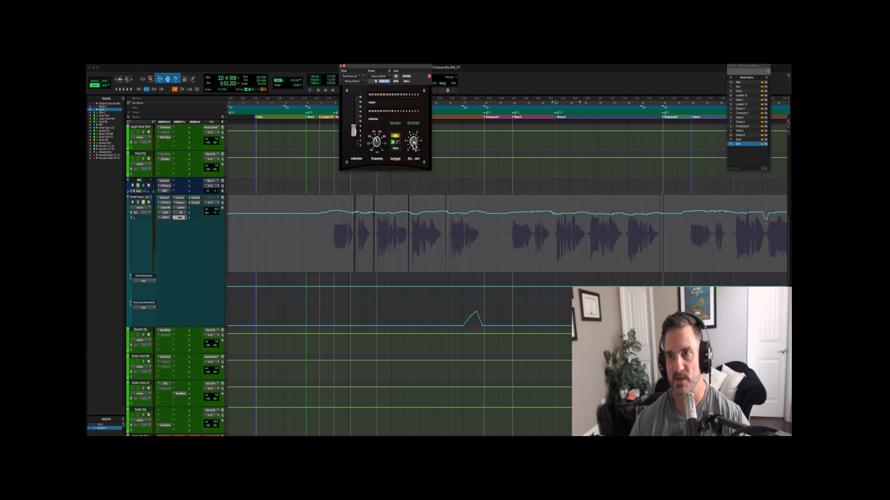
# Dismiss the open dynamics plugin window on the vocal track.
pyautogui.click(554, 228)
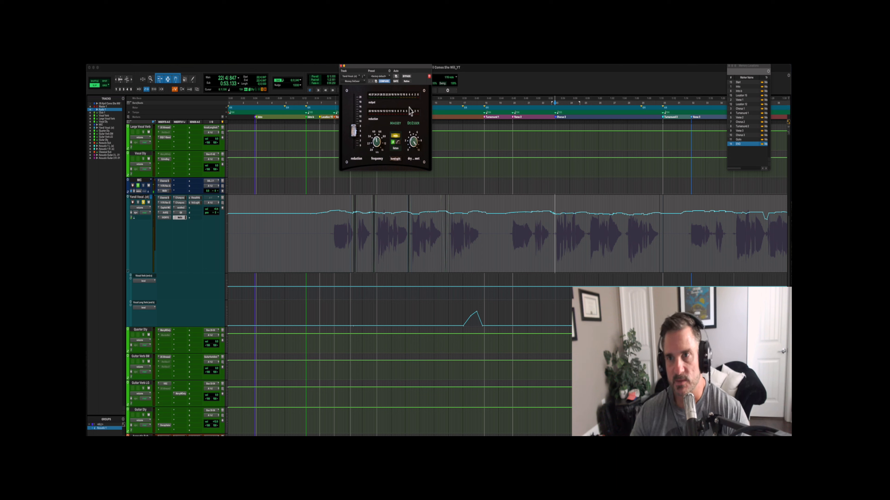
pyautogui.moveTo(348, 72)
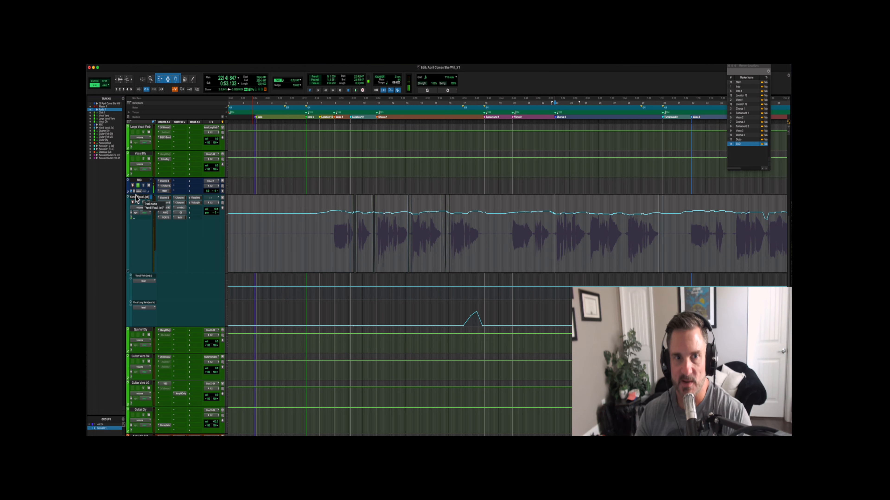
# Scroll the track list down to the Acoustic Sub and acoustic guitar tracks.
pyautogui.scroll(-3)
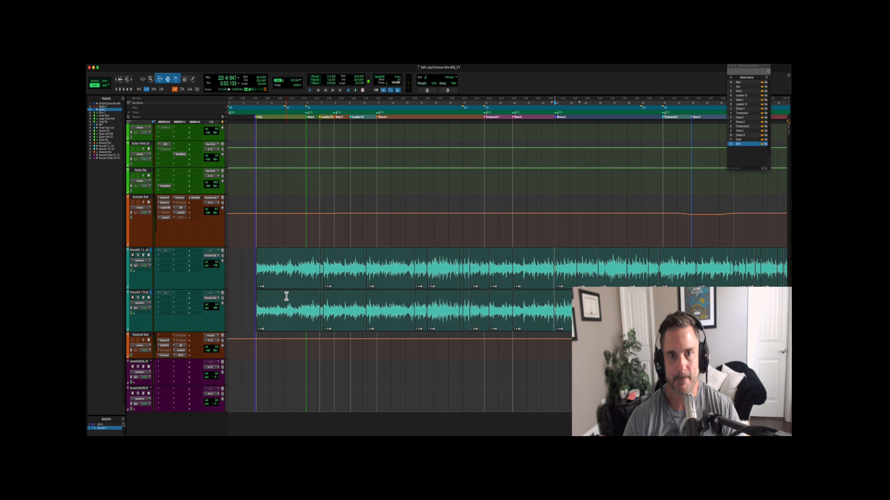
pyautogui.click(167, 210)
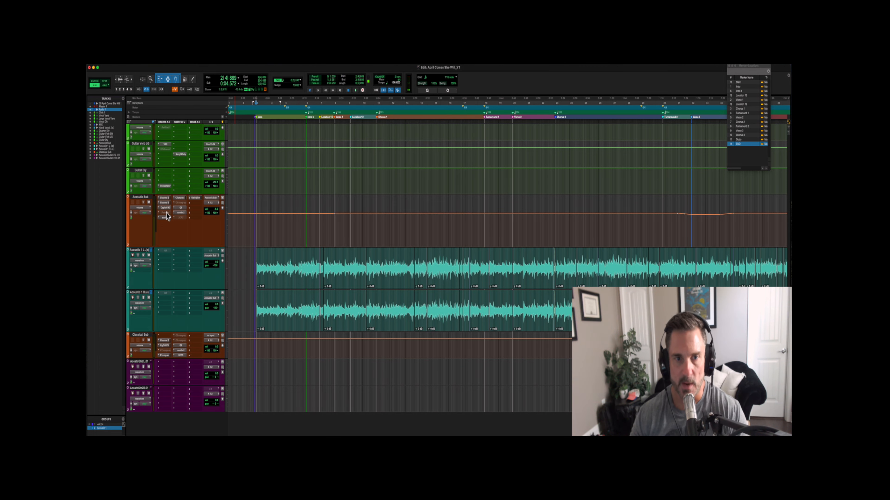
# Open the Fairchild-style tube compressor insert on the Acoustic Sub bus.
pyautogui.click(167, 217)
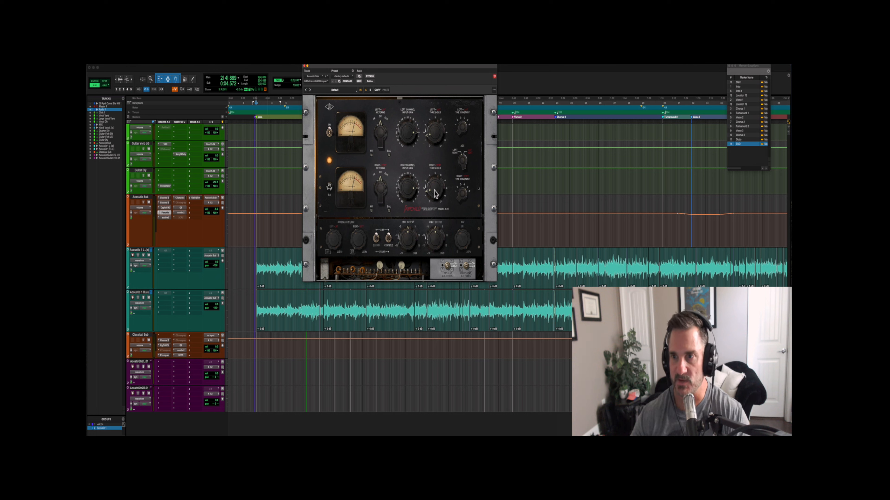
pyautogui.moveTo(390, 121)
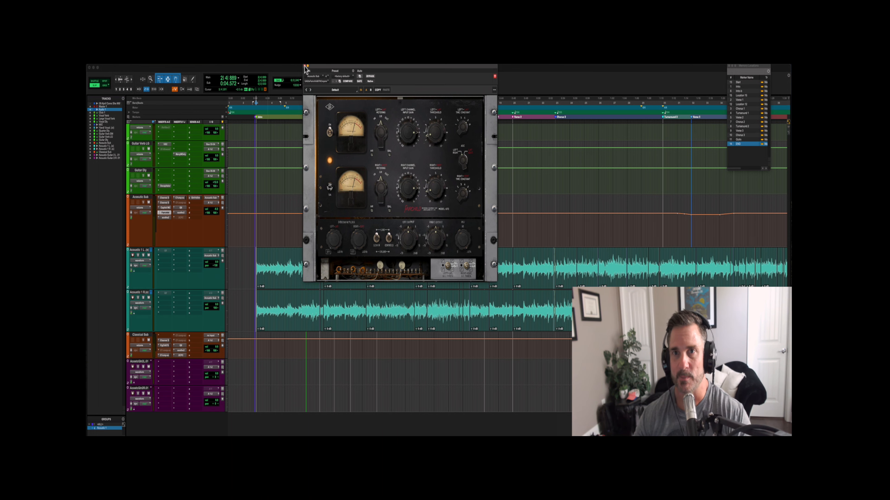
pyautogui.click(306, 67)
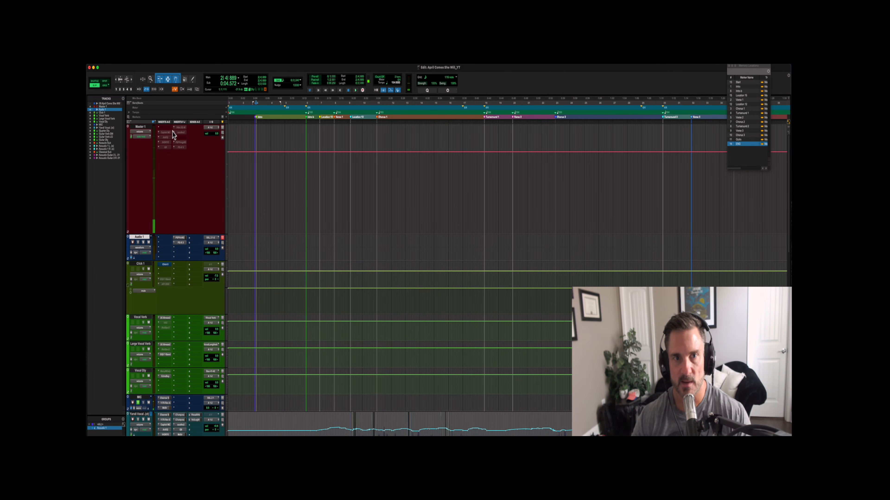
pyautogui.click(165, 133)
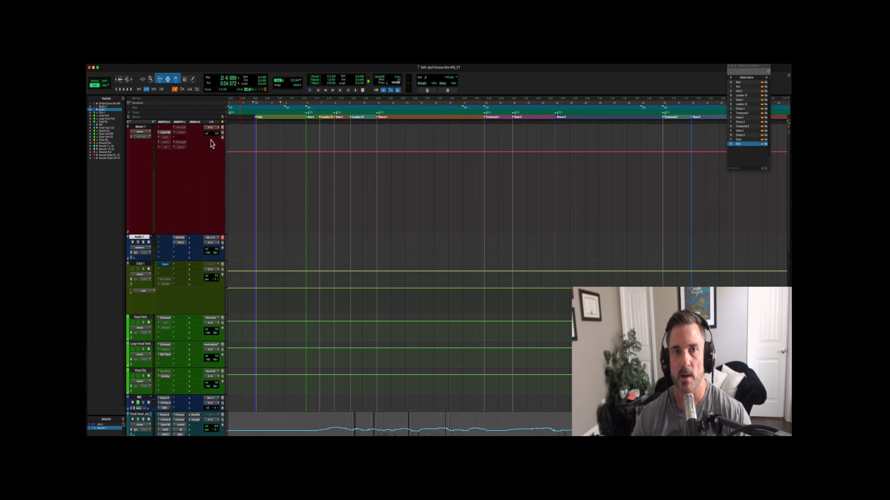
pyautogui.click(164, 132)
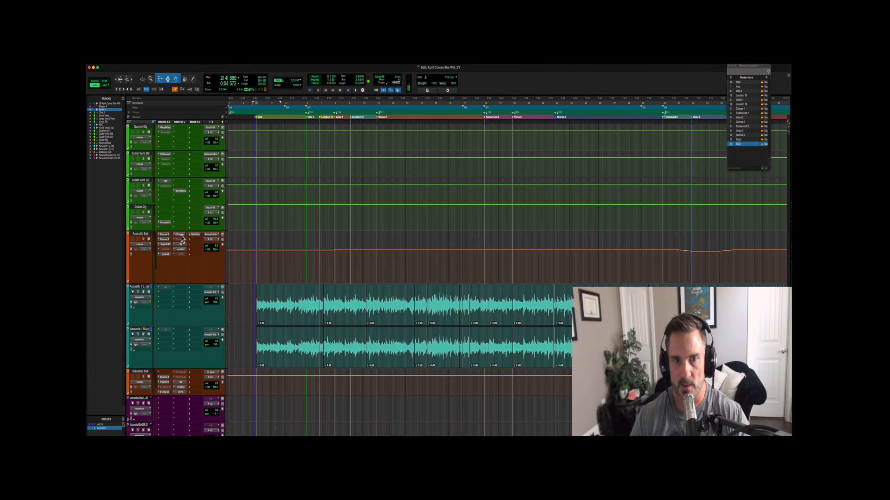
# Open the C1 side-chain compressor on the Acoustic Sub bus.
pyautogui.click(180, 235)
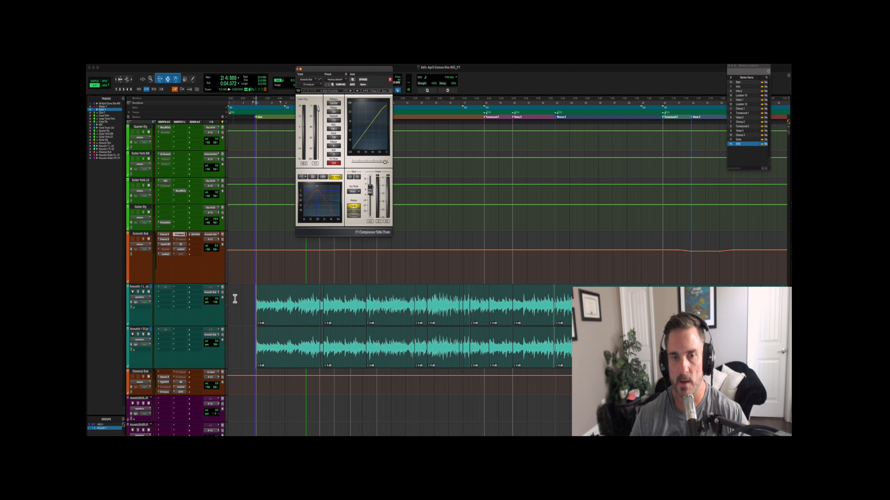
pyautogui.moveTo(237, 296)
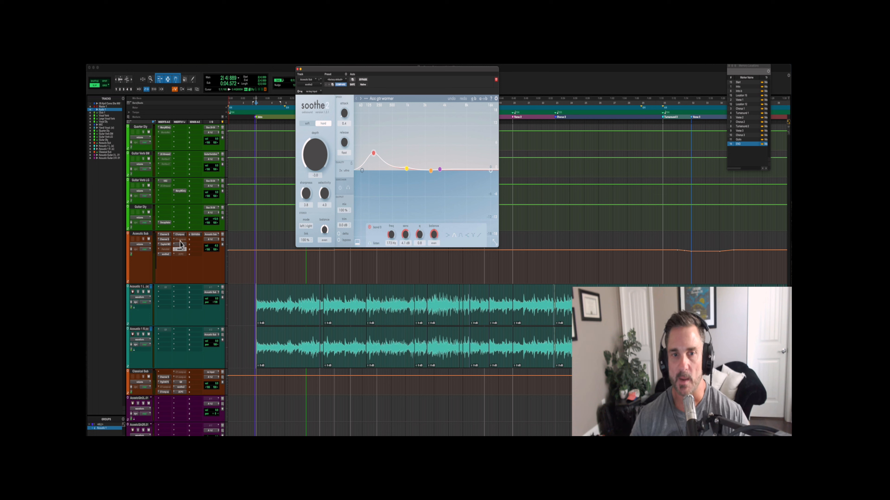
# Close the acoustic bus soothe plugin and open soothe2 on the vocal track.
pyautogui.click(497, 79)
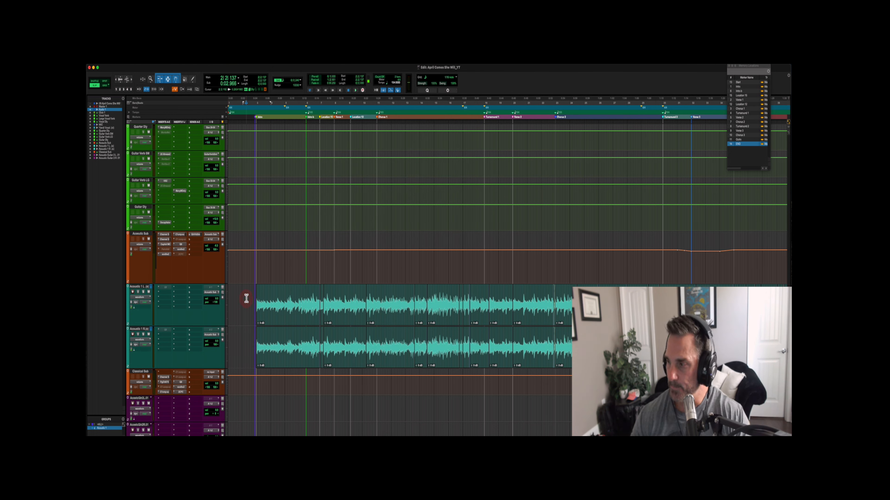
pyautogui.click(181, 249)
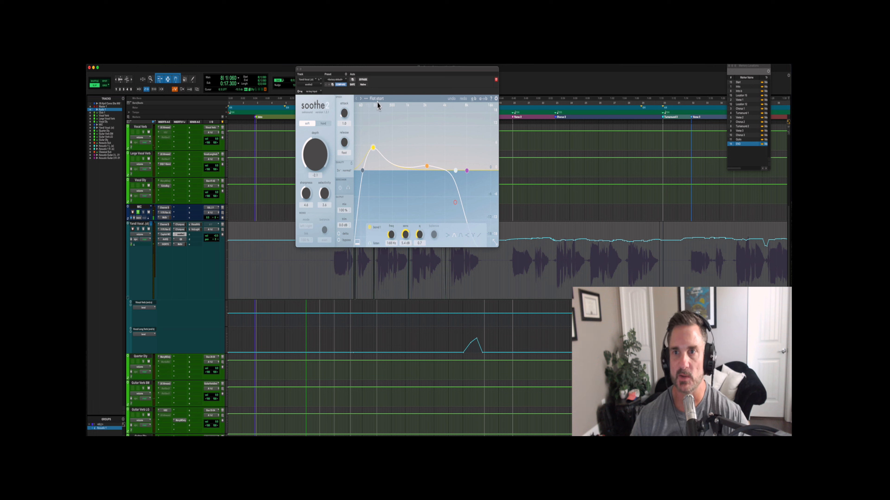
pyautogui.click(375, 99)
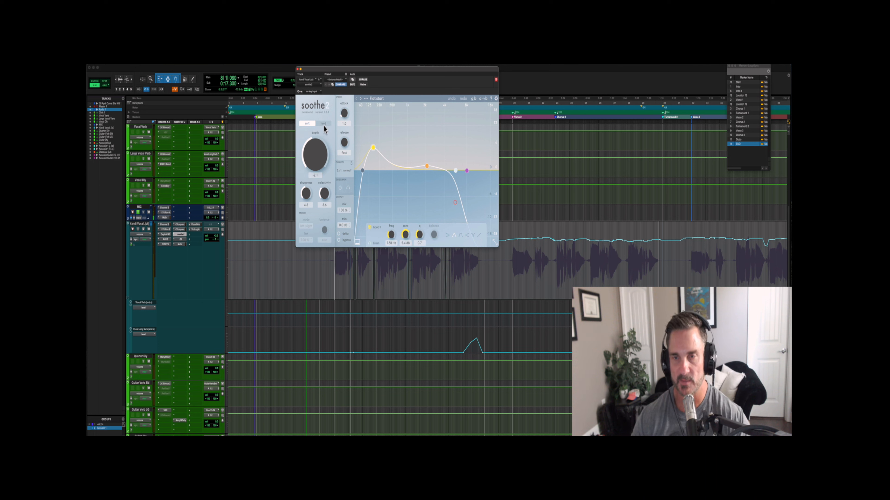
pyautogui.moveTo(349, 158)
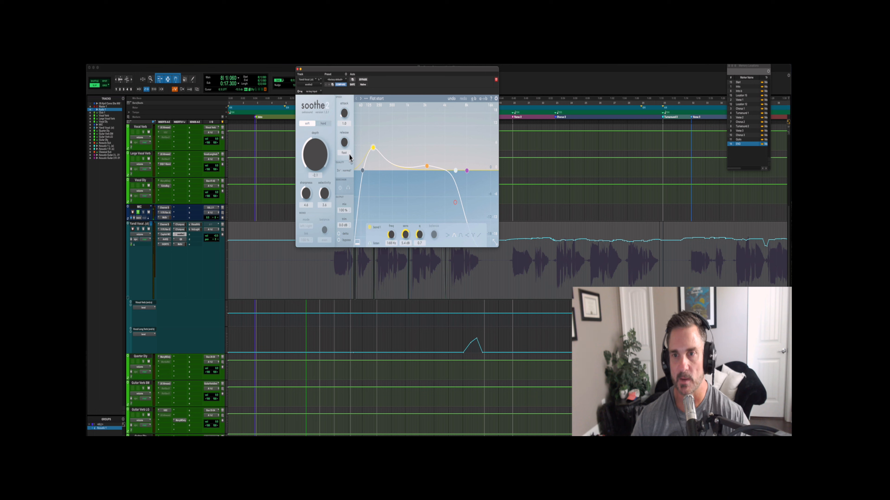
pyautogui.moveTo(363, 96)
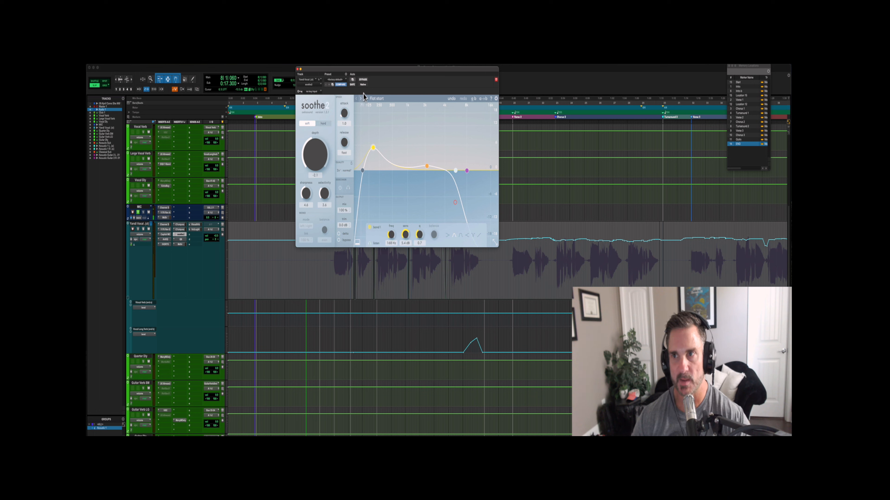
pyautogui.moveTo(366, 181)
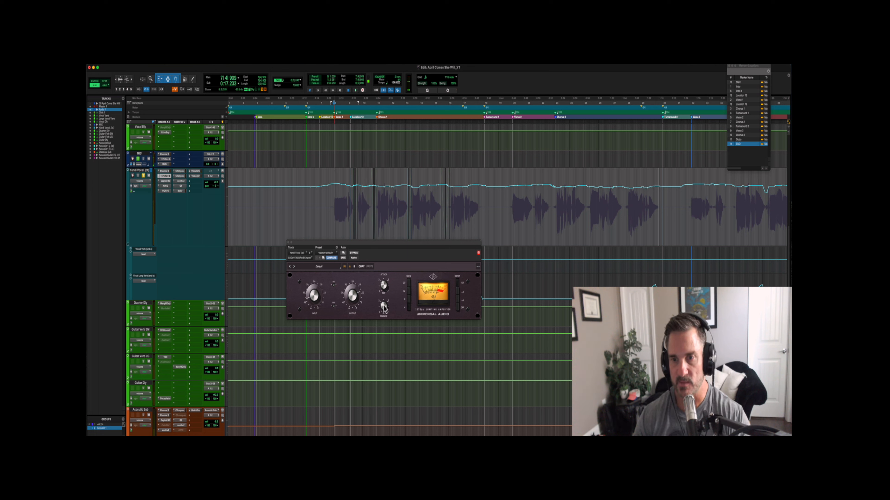
pyautogui.moveTo(334, 311)
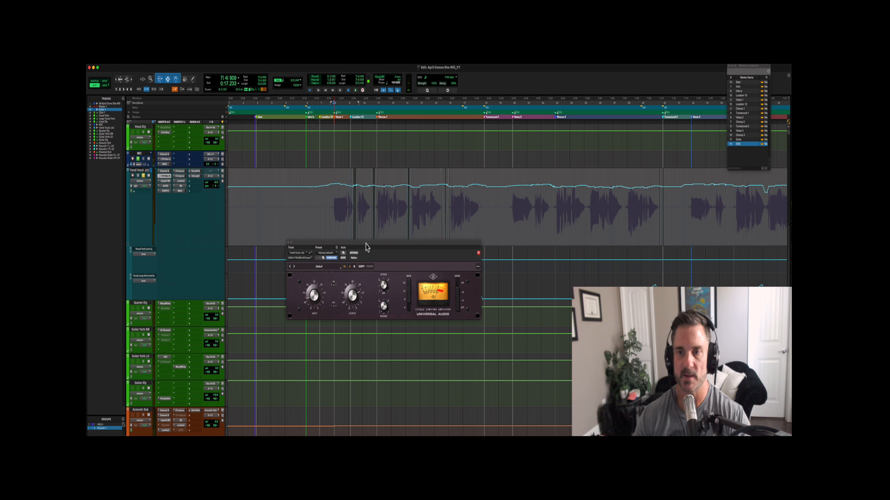
# Reposition the 1176 limiting amplifier window over the edit window.
pyautogui.moveTo(367, 247); pyautogui.dragTo(419, 283)
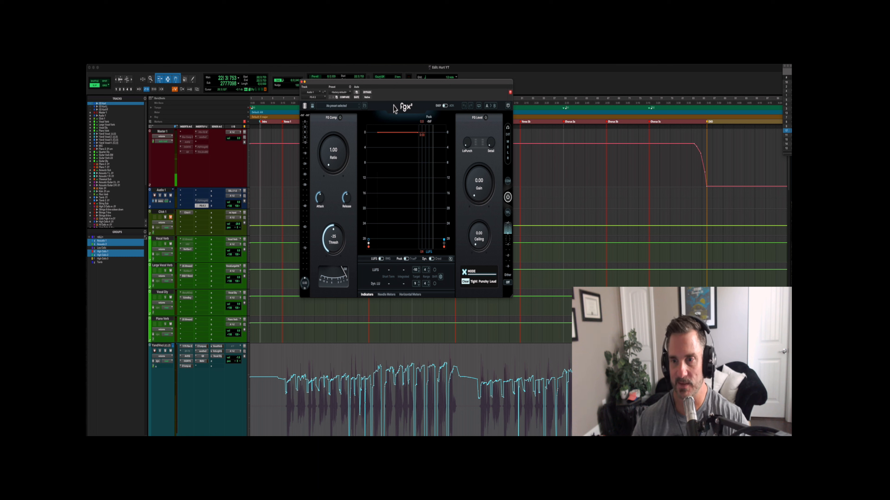
# Open the FG-X 2 preset browser showing the Clear, Tight and Punchy groups.
pyautogui.click(386, 295)
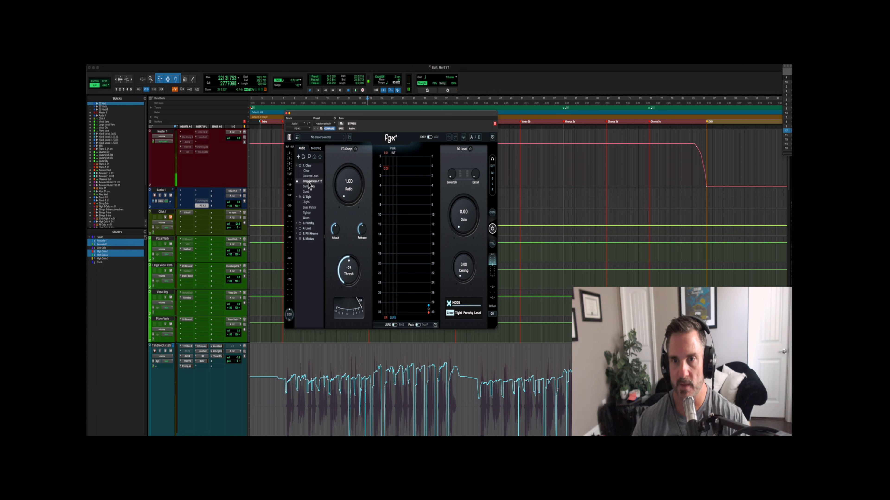
# Load a Clear-group preset into FG-X 2 with ceiling -0.30 and gain 4.27.
pyautogui.click(305, 191)
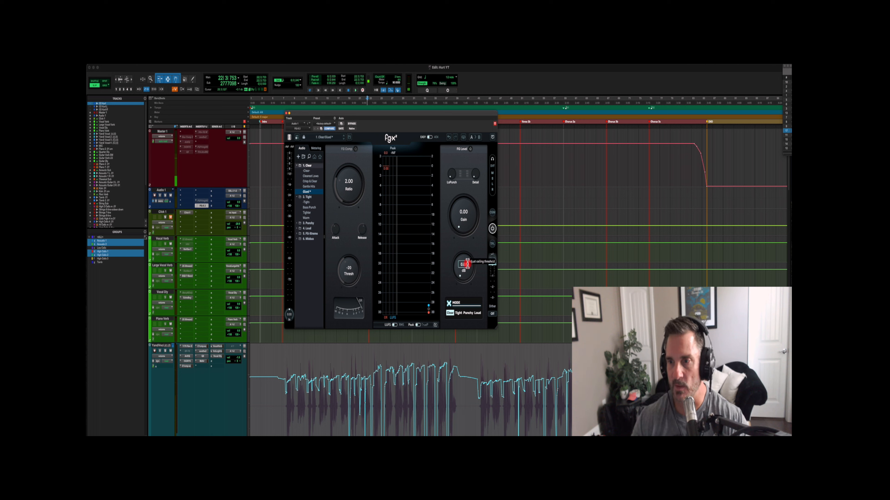
pyautogui.moveTo(462, 266); pyautogui.dragTo(460, 275)
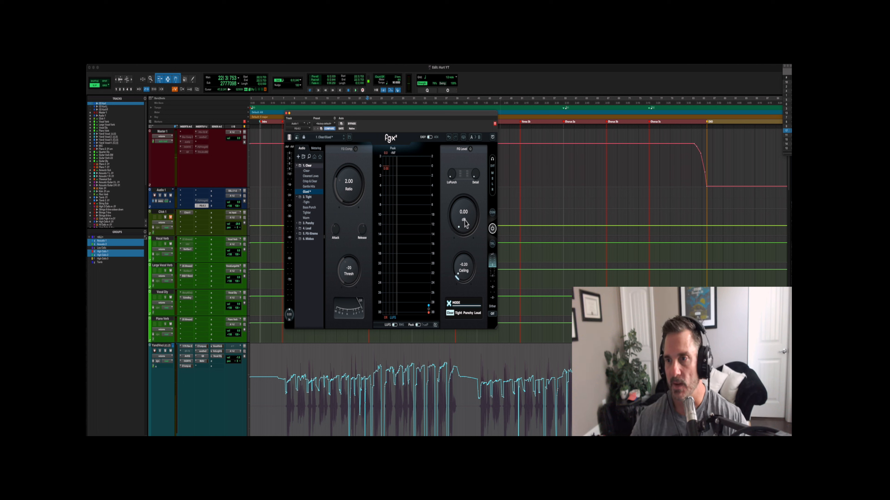
pyautogui.moveTo(463, 221); pyautogui.dragTo(460, 202)
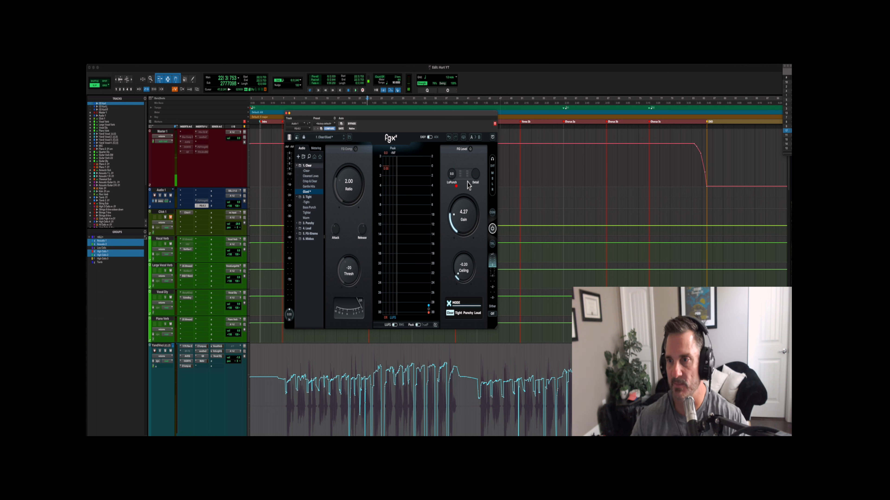
# Push the FG-X 2 output gain to 5.40 and close the plugin.
pyautogui.click(475, 174)
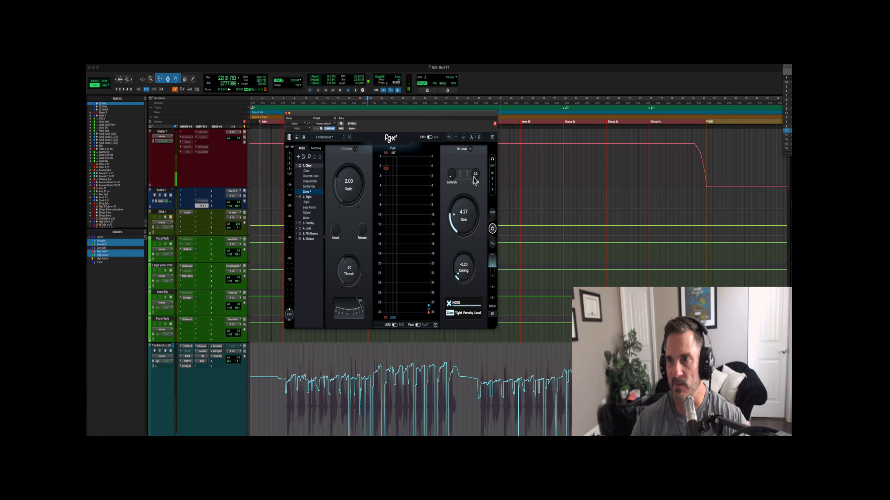
pyautogui.moveTo(444, 179)
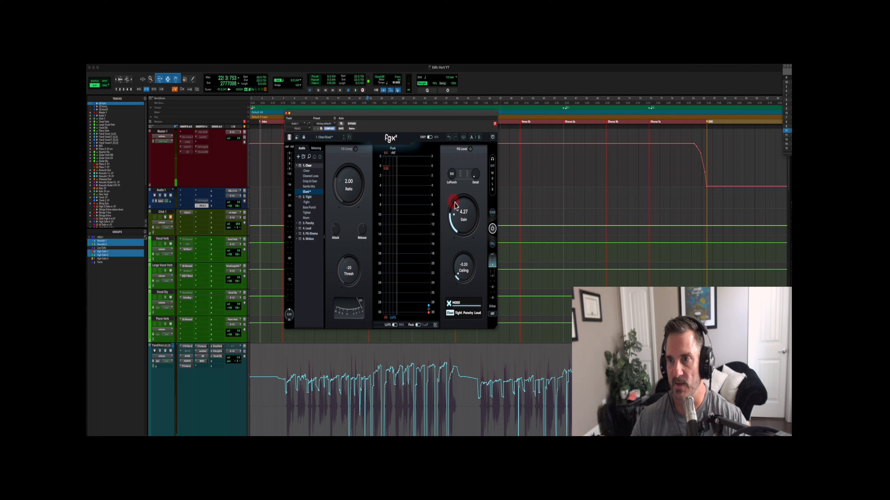
pyautogui.moveTo(462, 213); pyautogui.dragTo(451, 193)
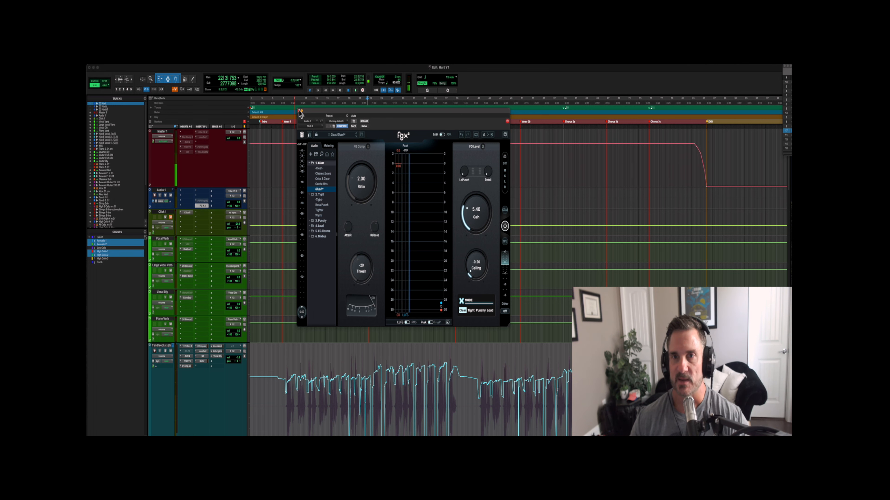
pyautogui.click(299, 111)
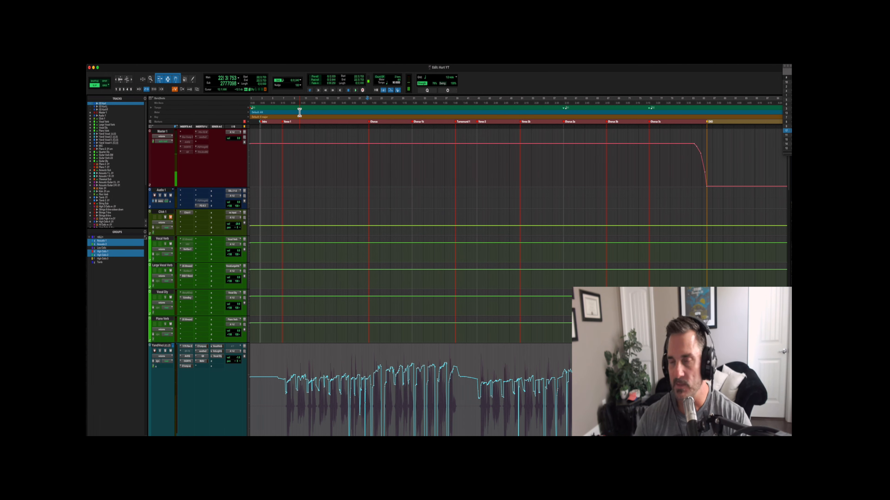